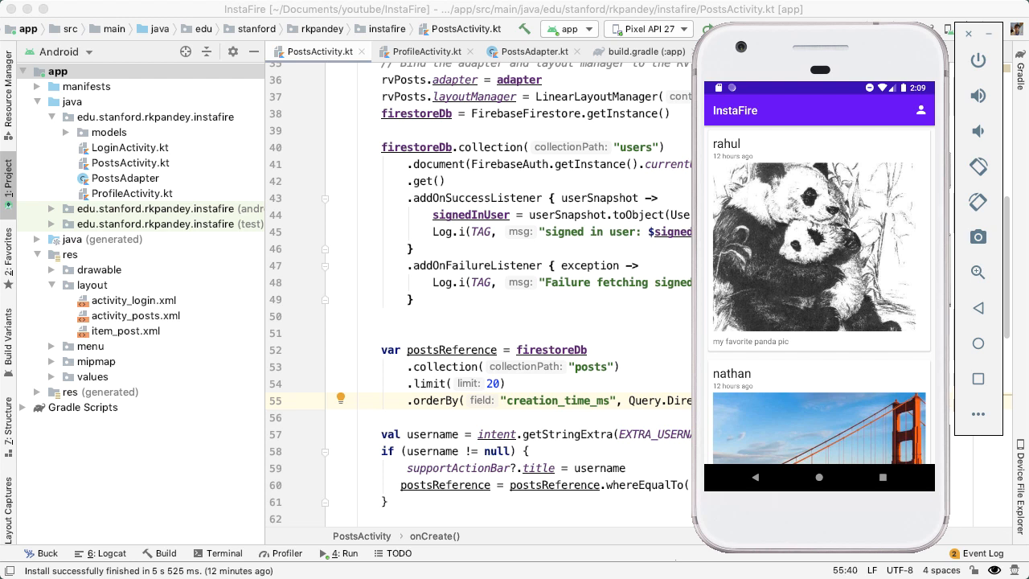
mouse_move(915, 445)
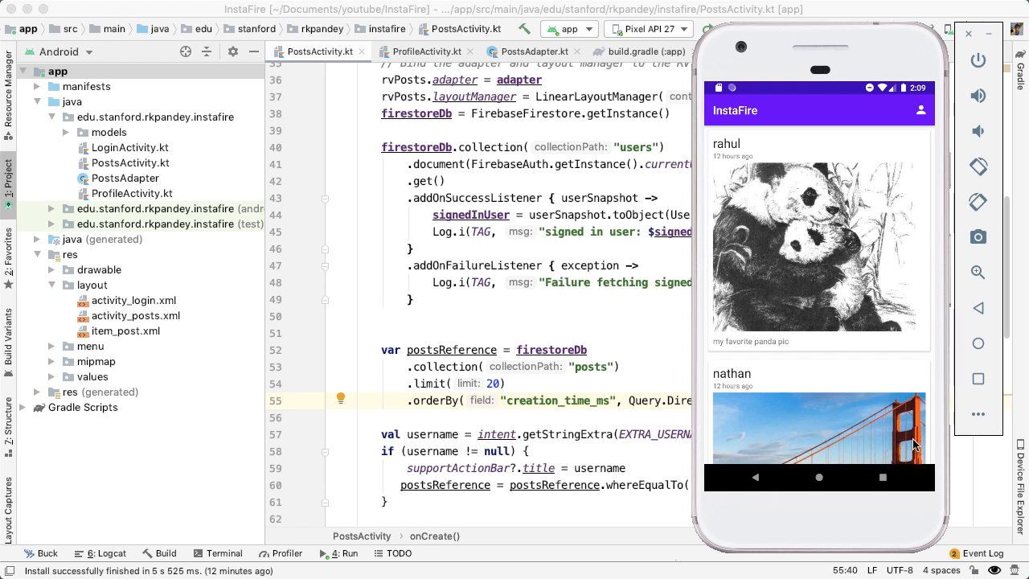
mouse_move(540, 276)
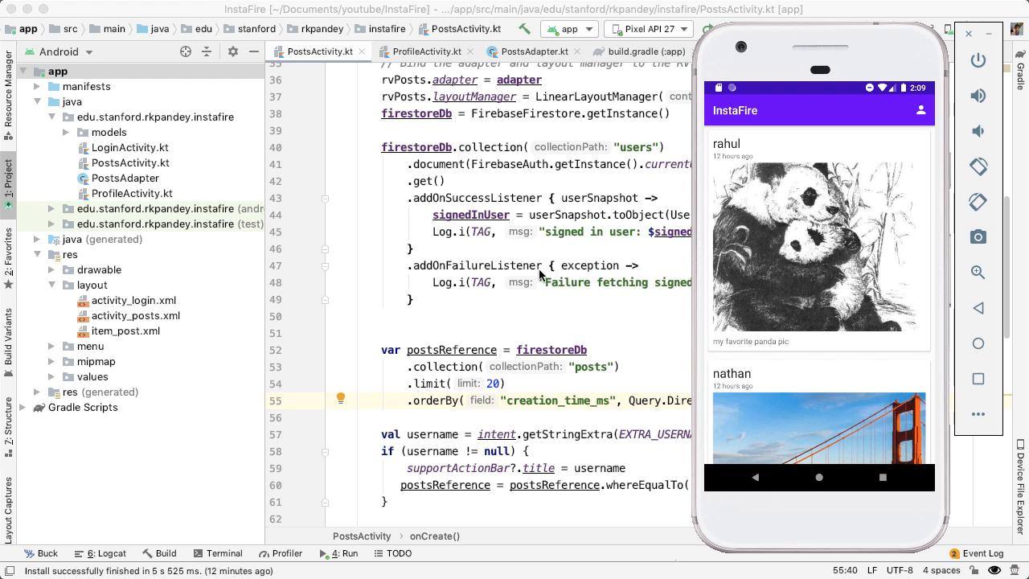
mouse_move(804, 276)
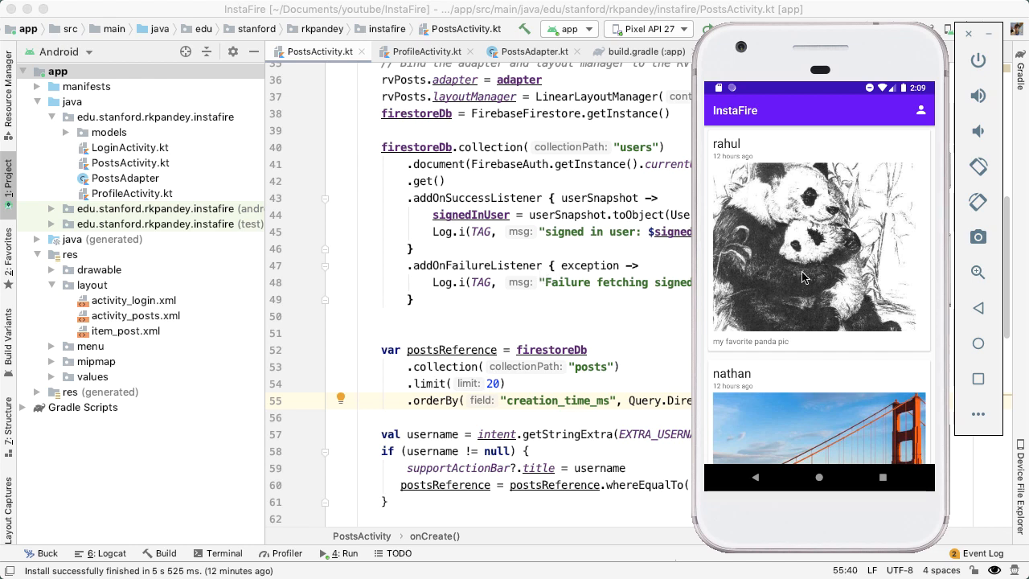
mouse_move(779, 174)
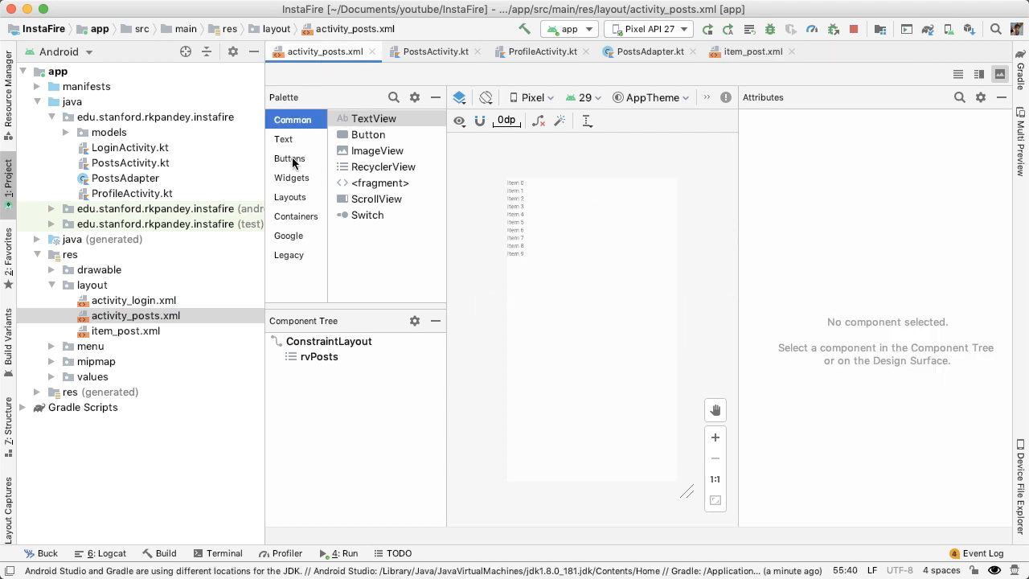
- Add a floating action button with the ic_launcher_background image, pinned bottom-end with 16dp margins
click(289, 158)
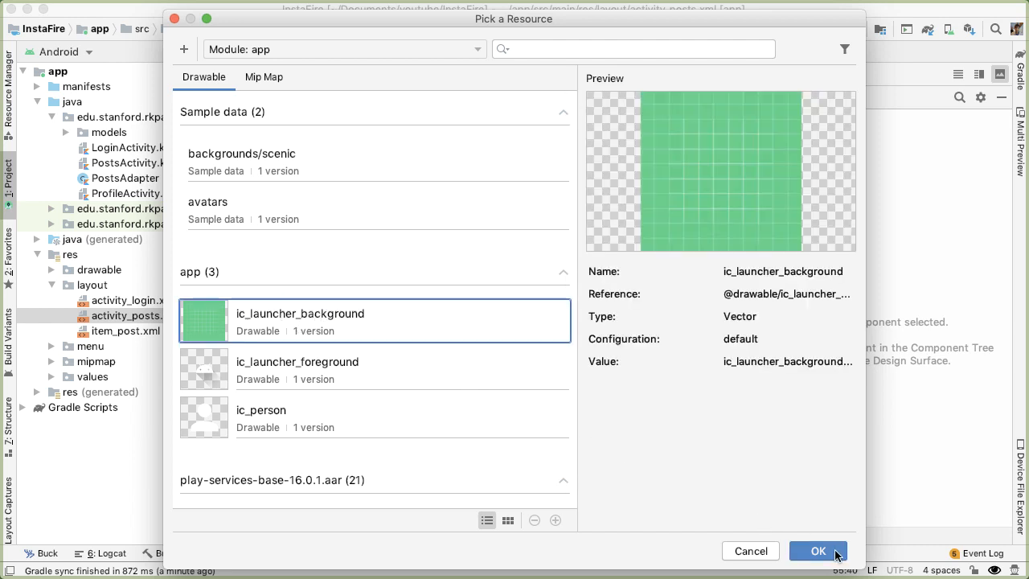
click(817, 551)
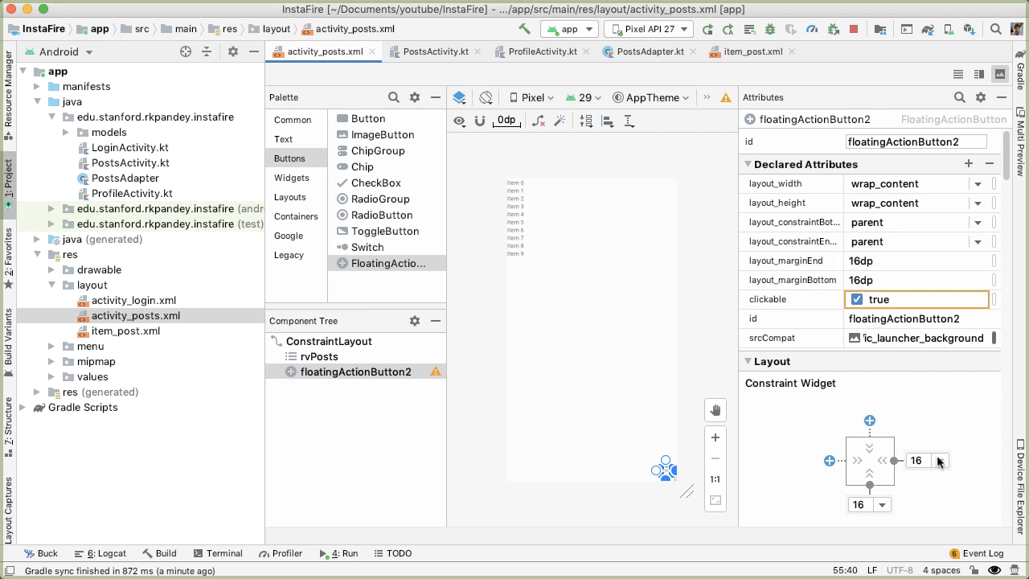
mouse_move(929, 460)
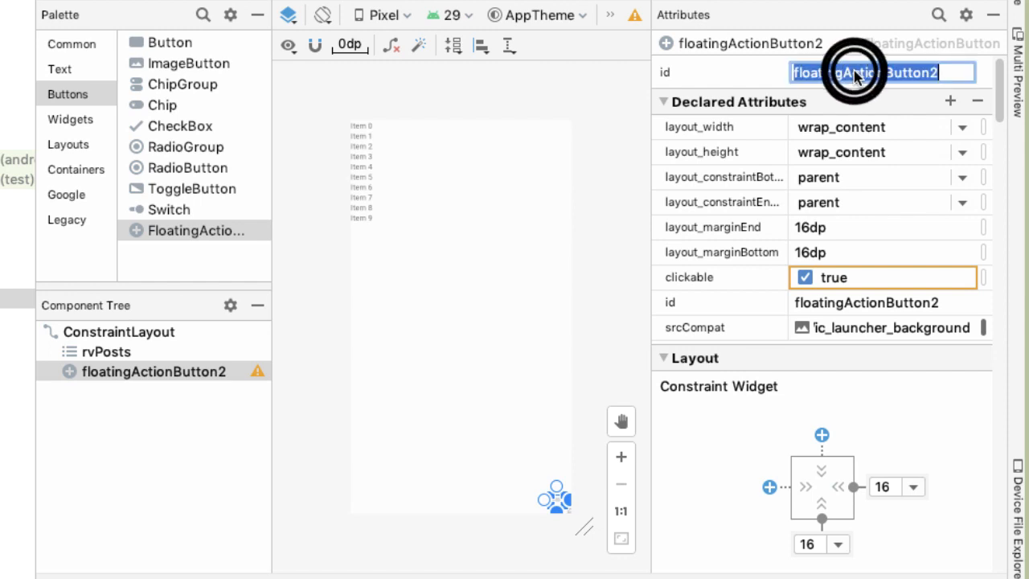
- Set the floating button's id to fabCreate and its srcCompat to ic_input_add
text(fabCreate)
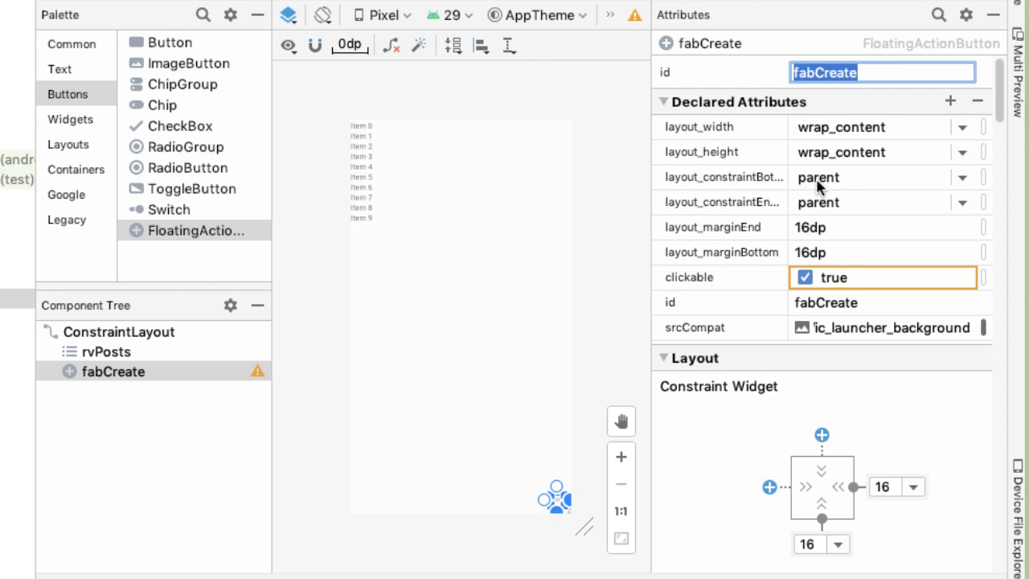
click(884, 328)
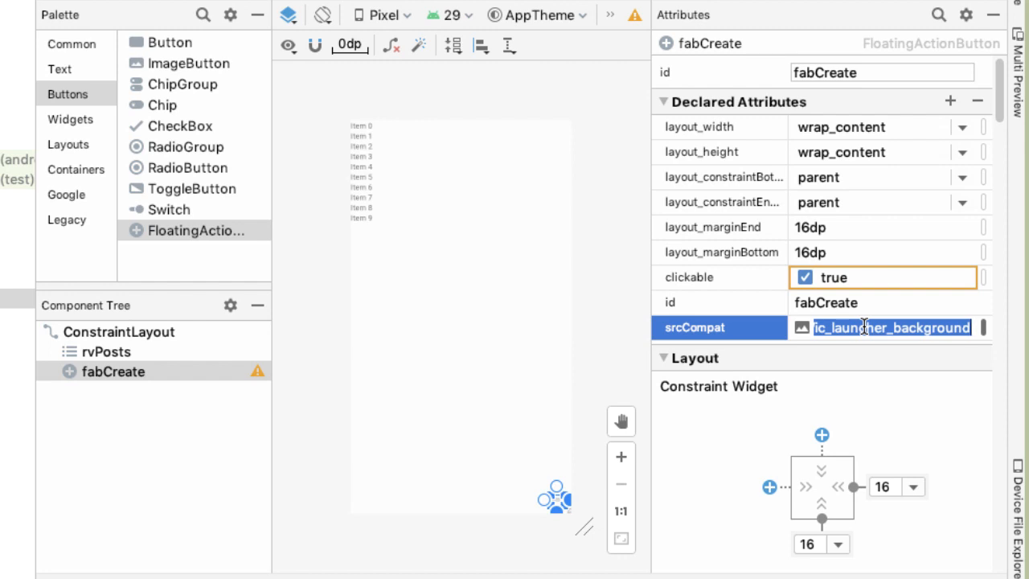
text(ic_input)
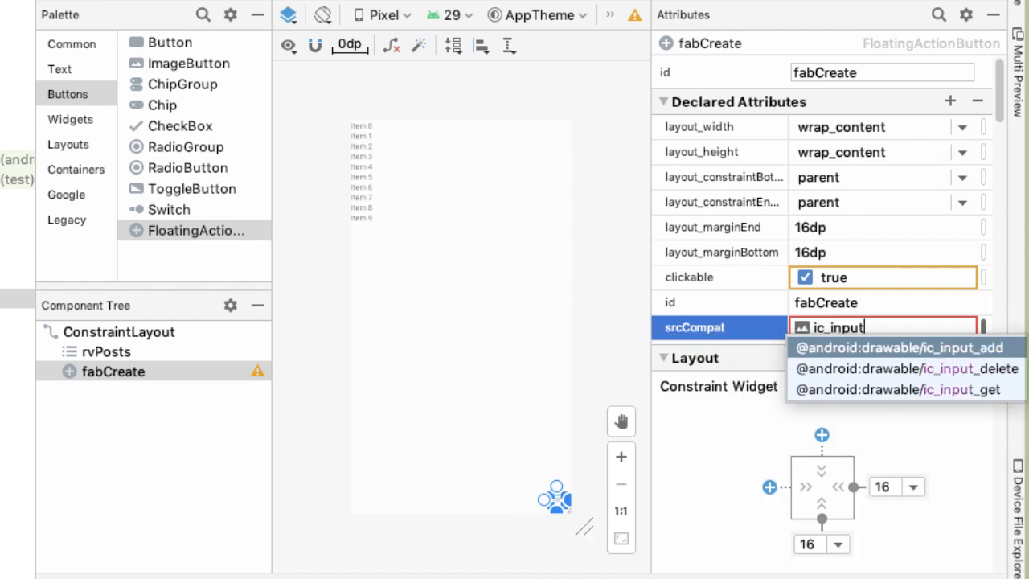
click(904, 348)
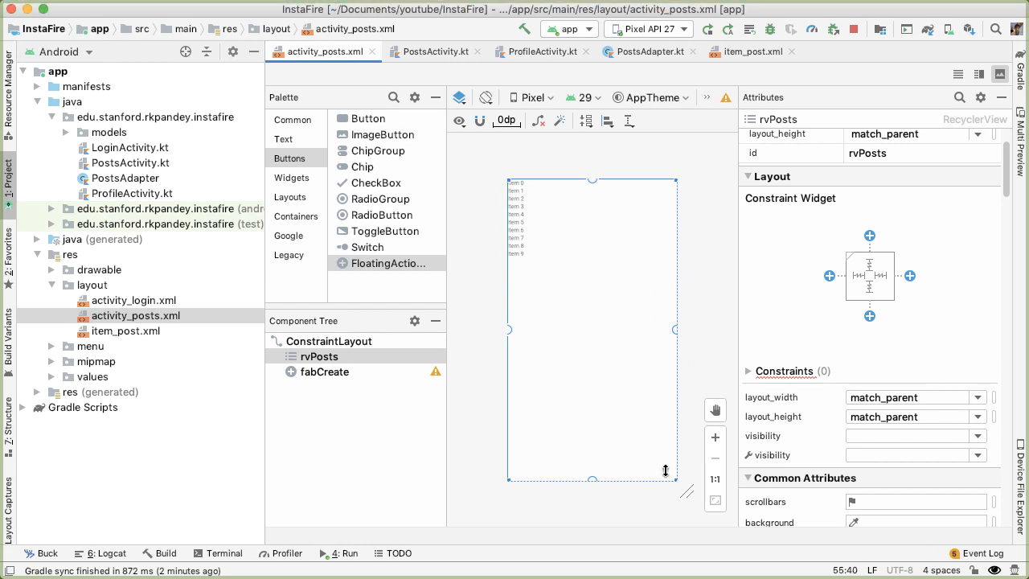
click(479, 9)
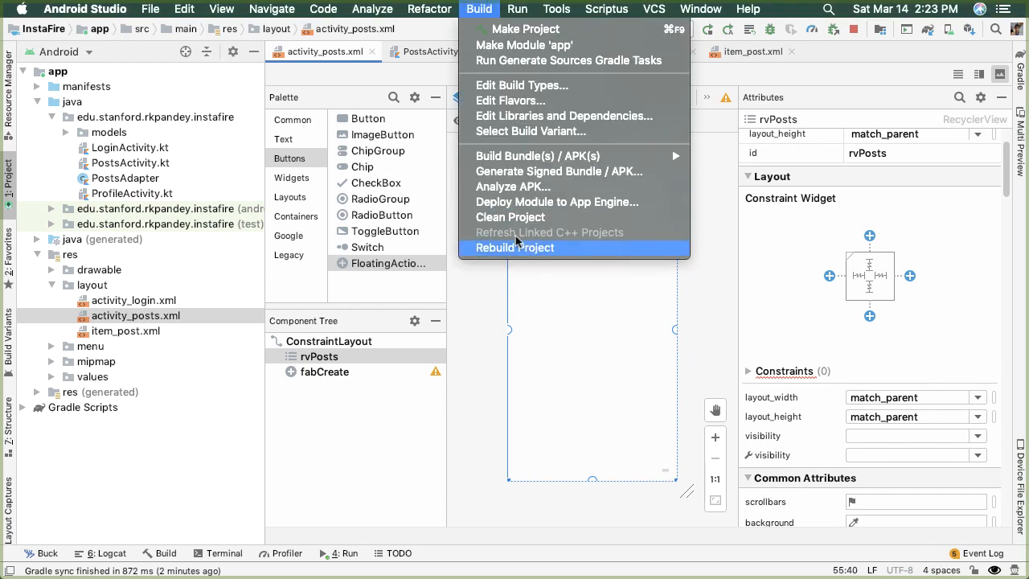
click(515, 248)
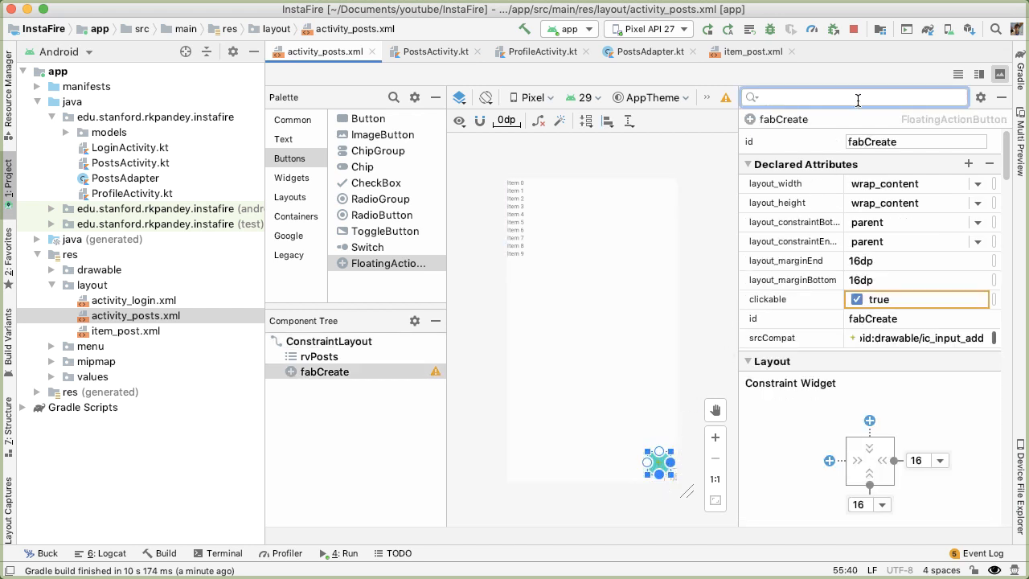
text(tint)
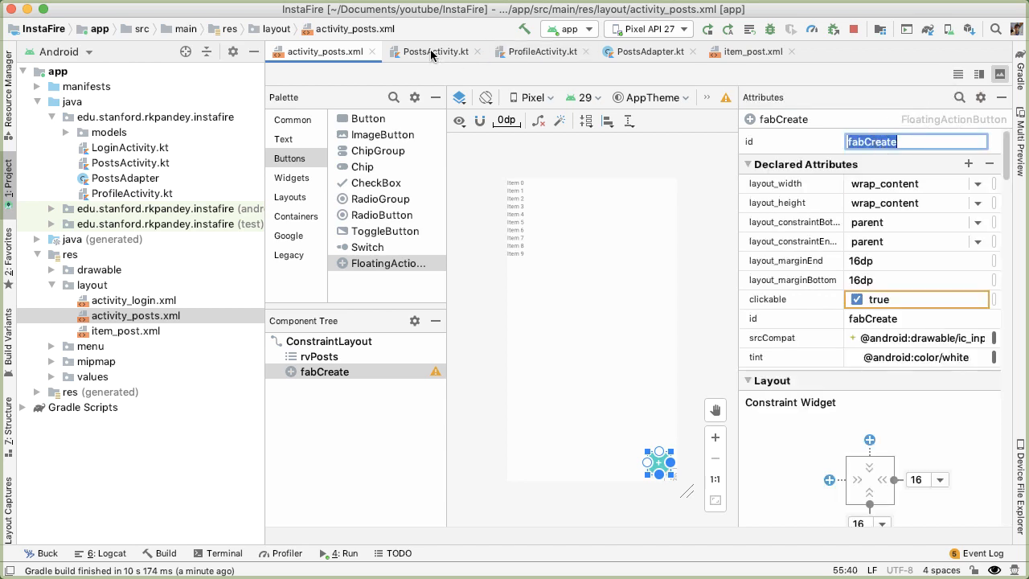
- In PostsActivity.kt, add a fabCreate.setOnClickListener that starts val intent = Intent(this, ...)
click(434, 51)
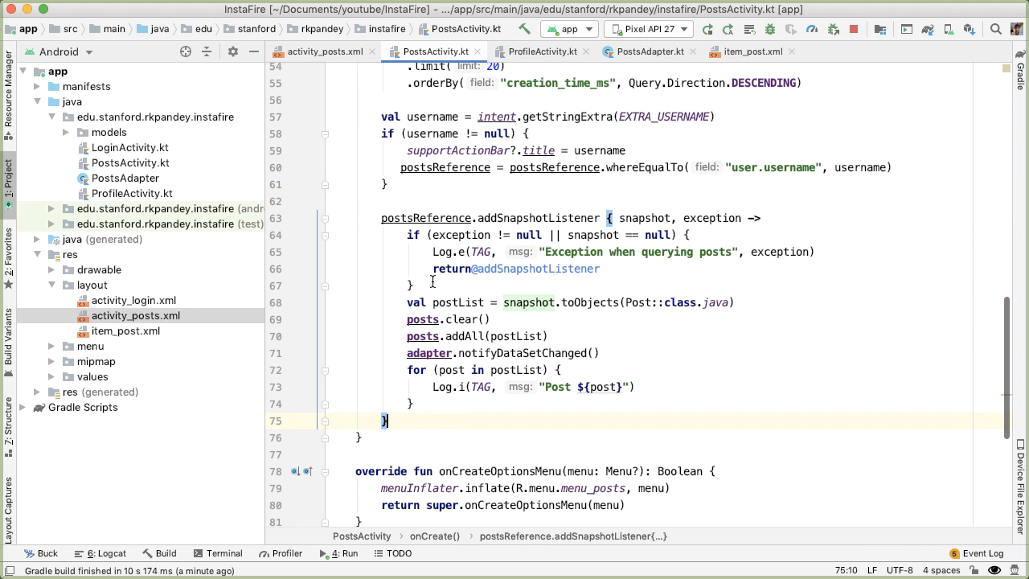
text(fabCreate.)
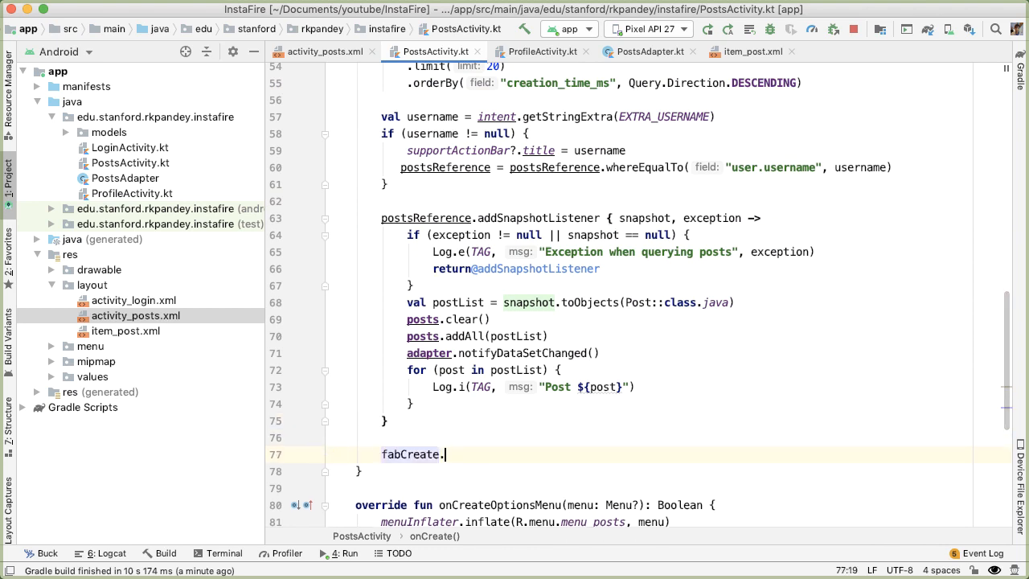
text(setOnClickListener {)
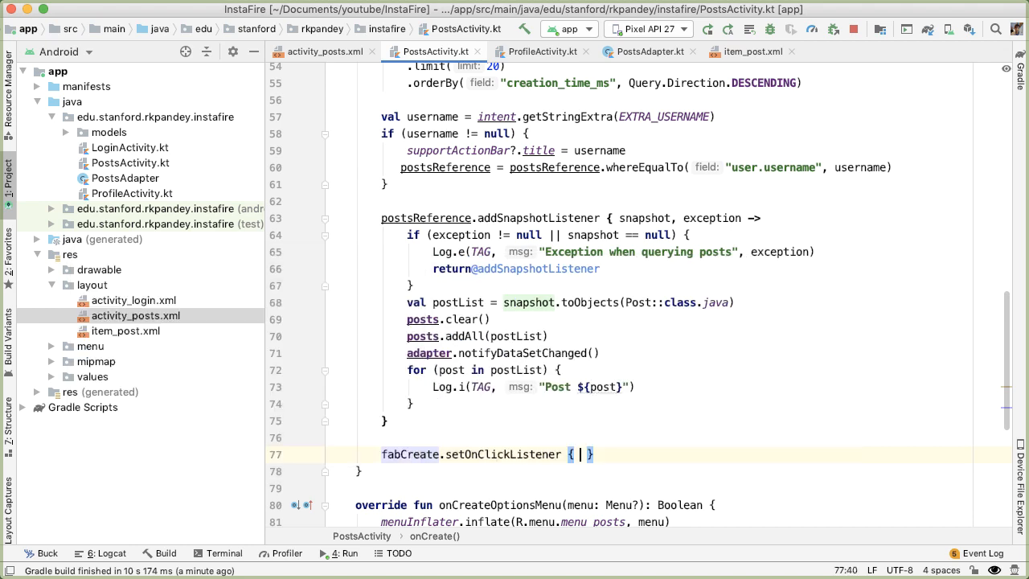
key(Return)
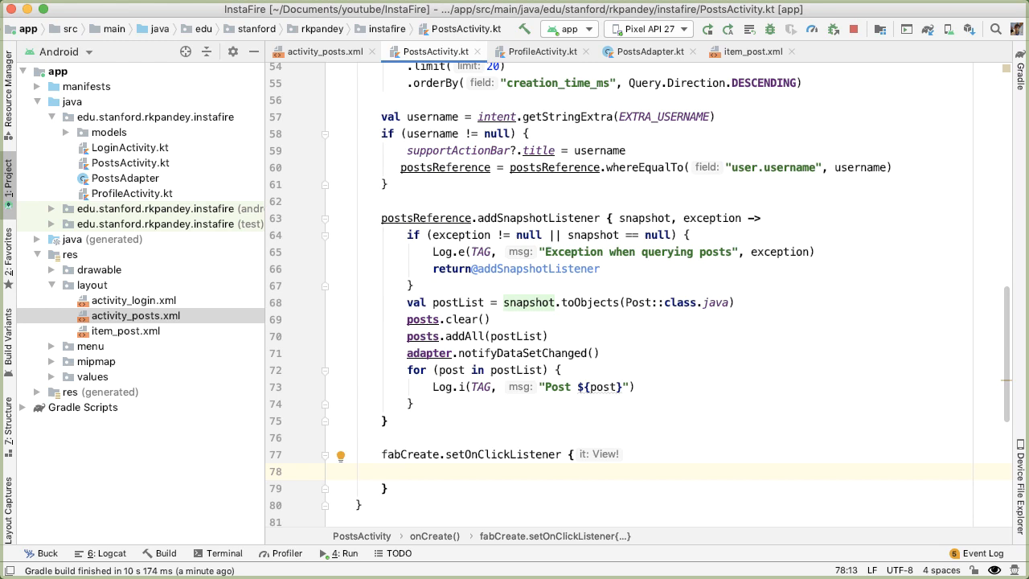
text(val intent =)
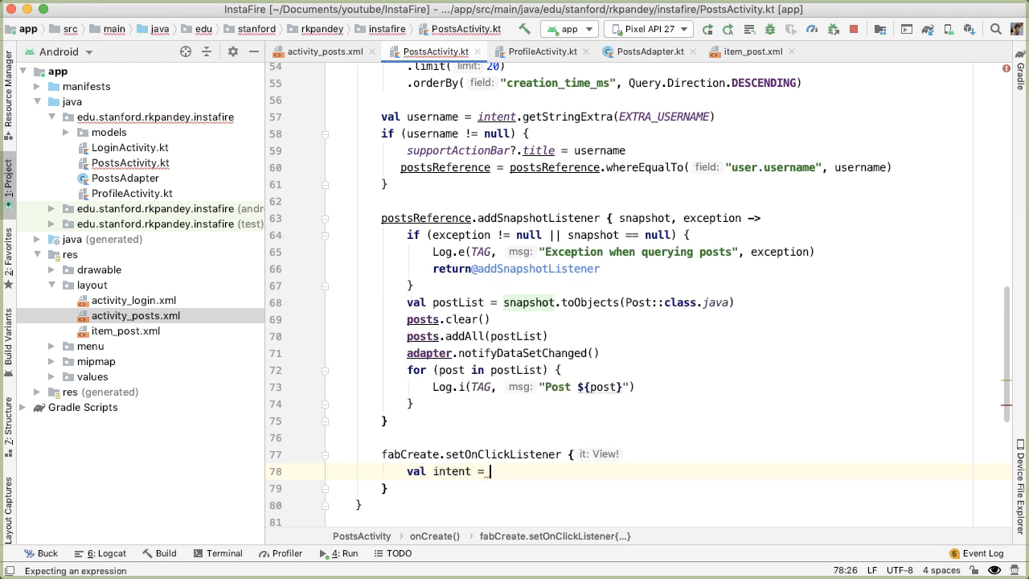
text(Intent(this,)
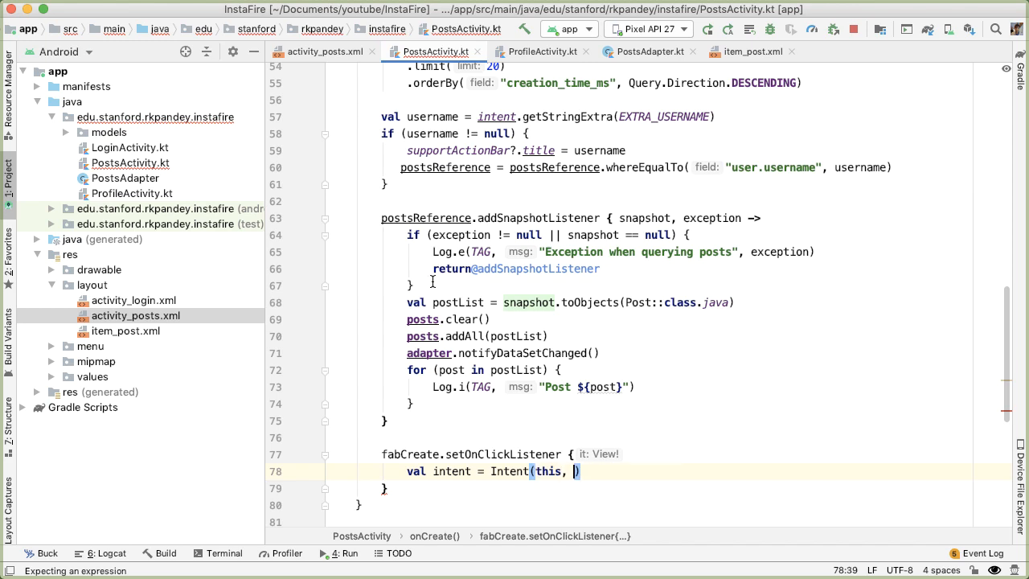
click(155, 116)
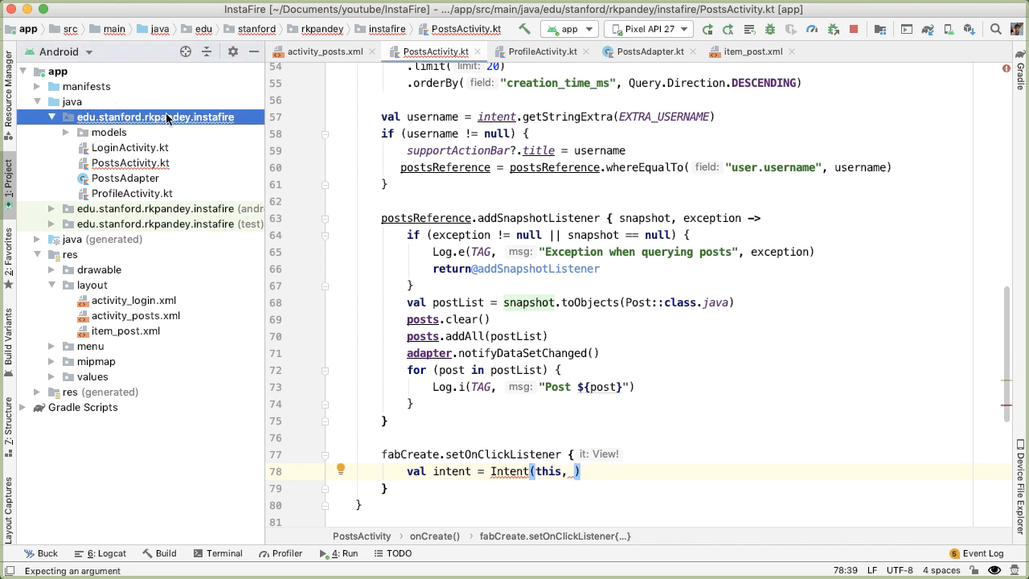
- Create an Empty Activity named CreateActivity in the main package
right_click(154, 118)
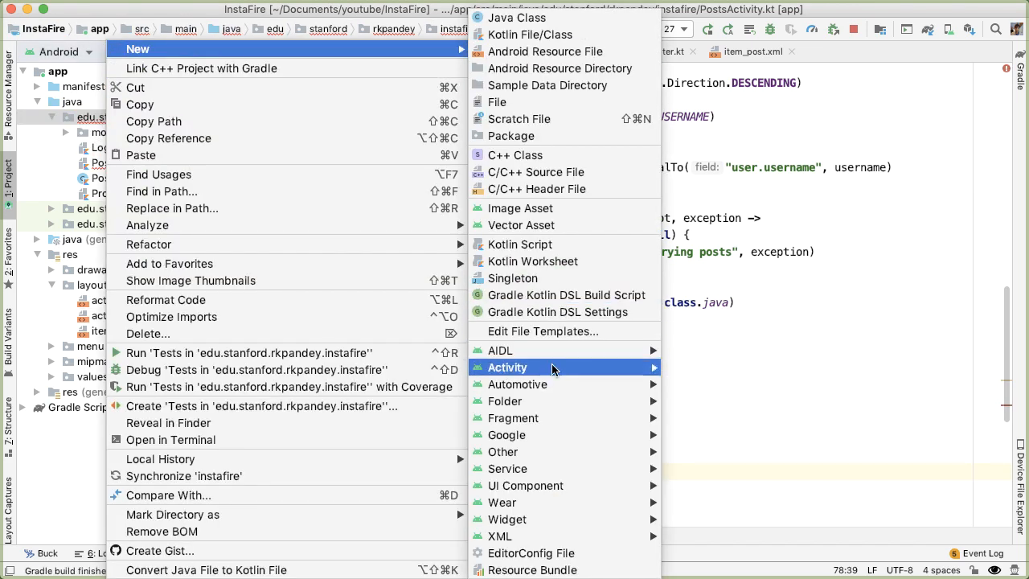
click(507, 367)
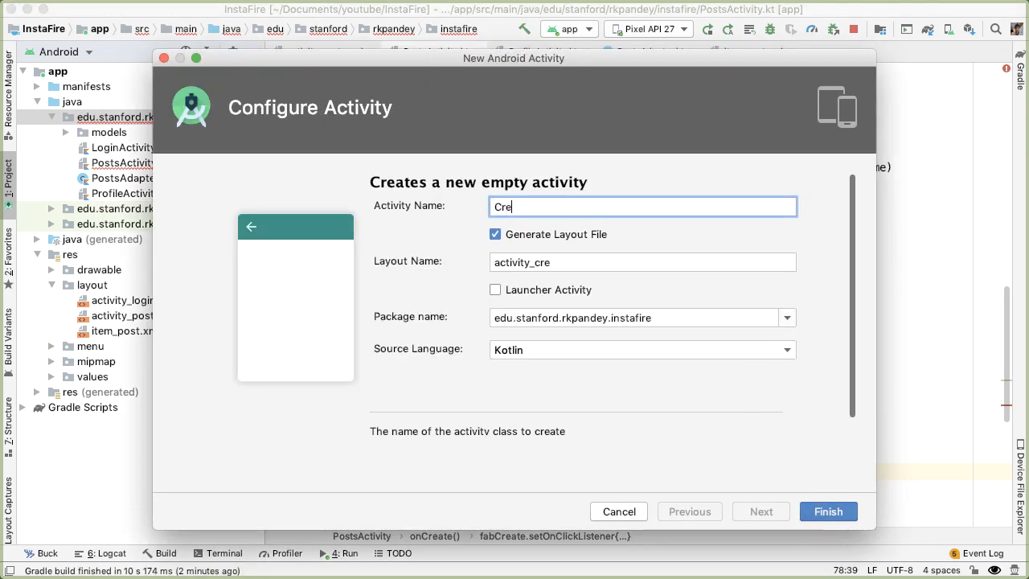
text(ateActivity)
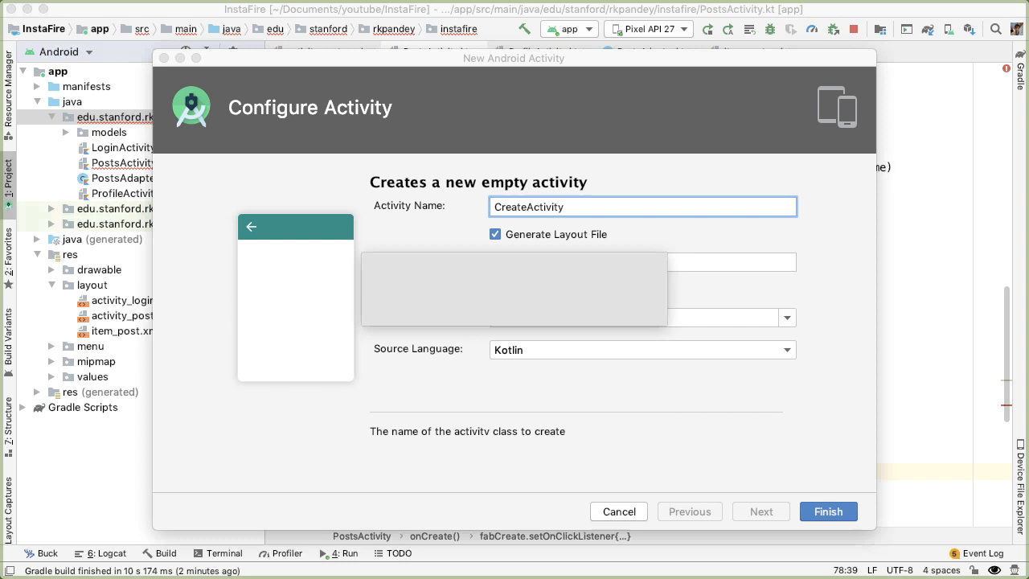
click(828, 511)
text(val intent = Intent(this, CreateActivity:)
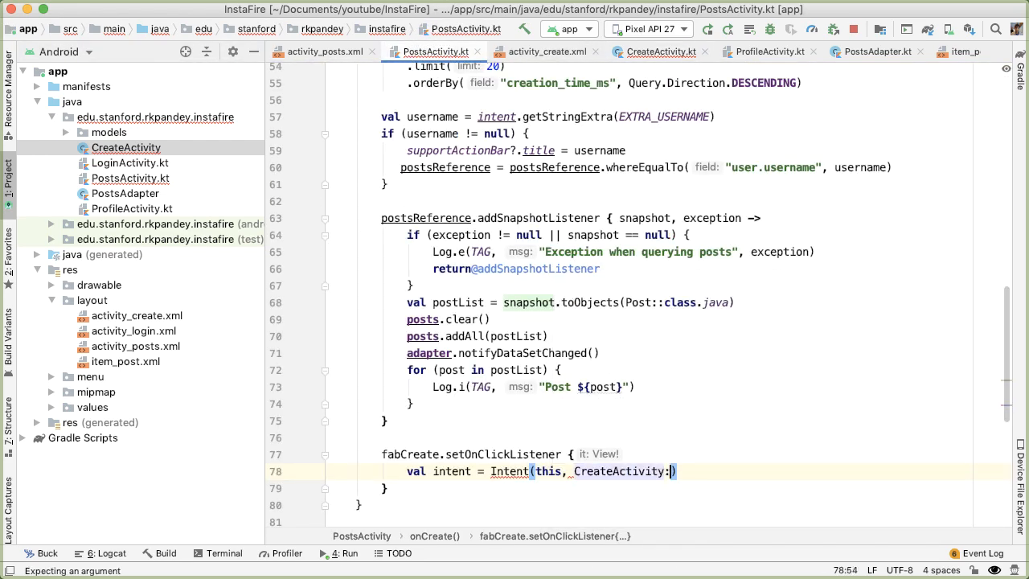
- Target the Intent at CreateActivity::class.java and call startActivity(intent)
text(::class.java)
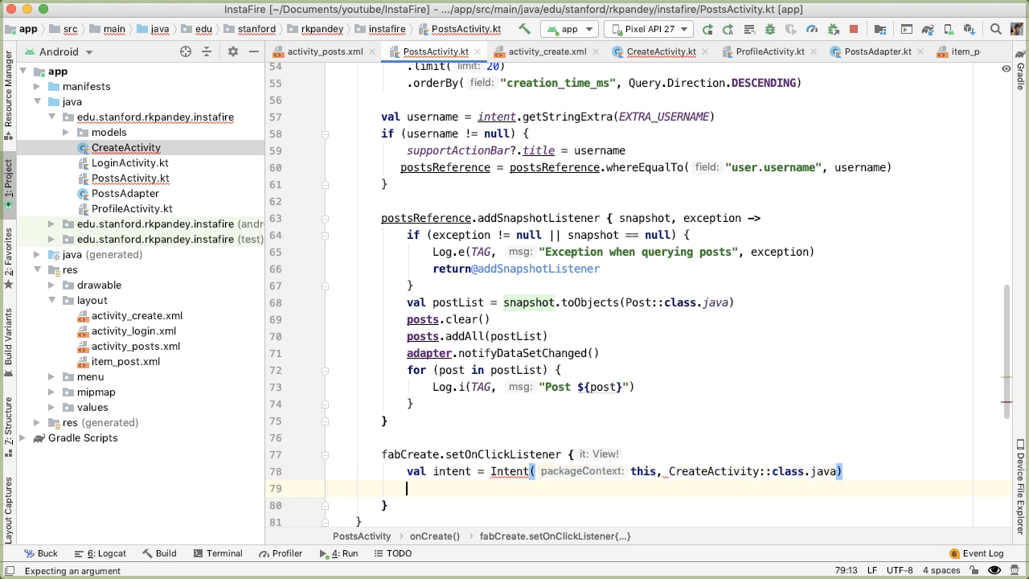
text(startActivity()
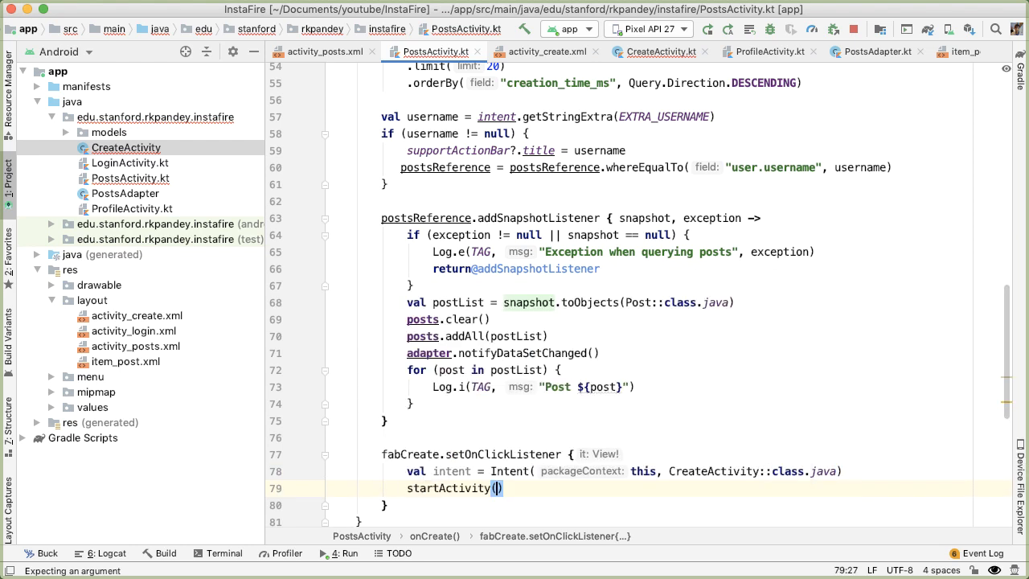
text(intent)
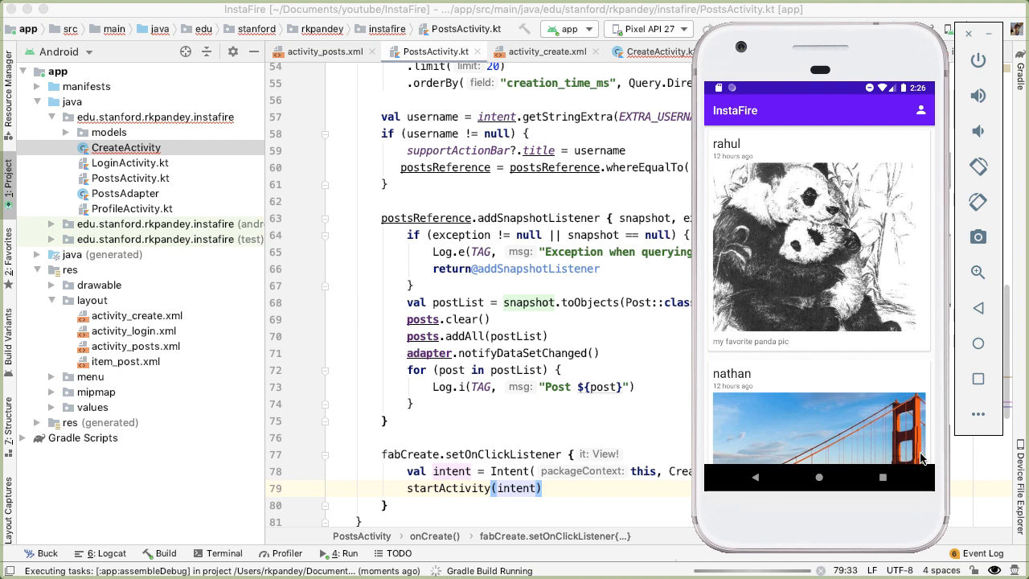
mouse_move(933, 466)
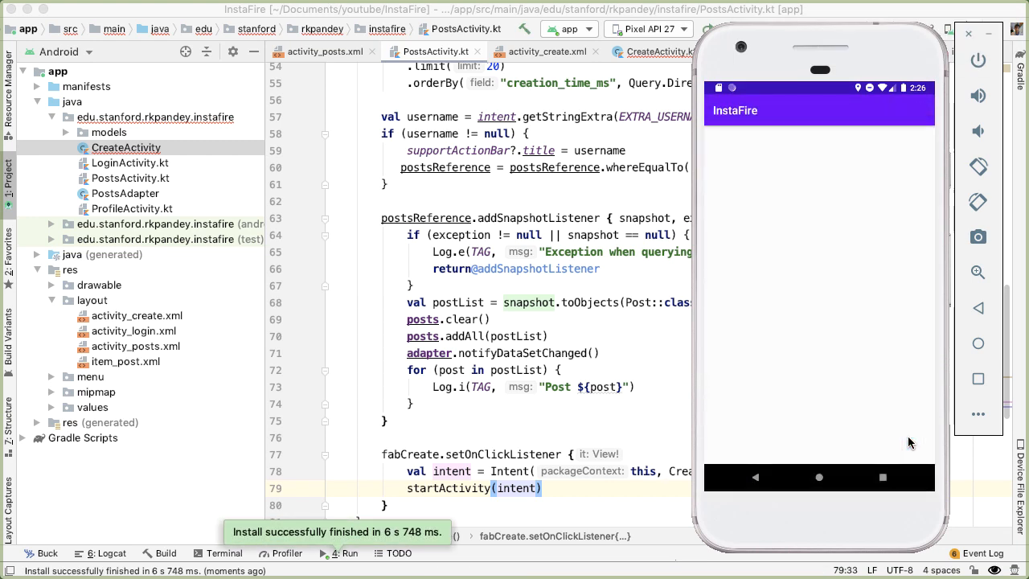
mouse_move(816, 201)
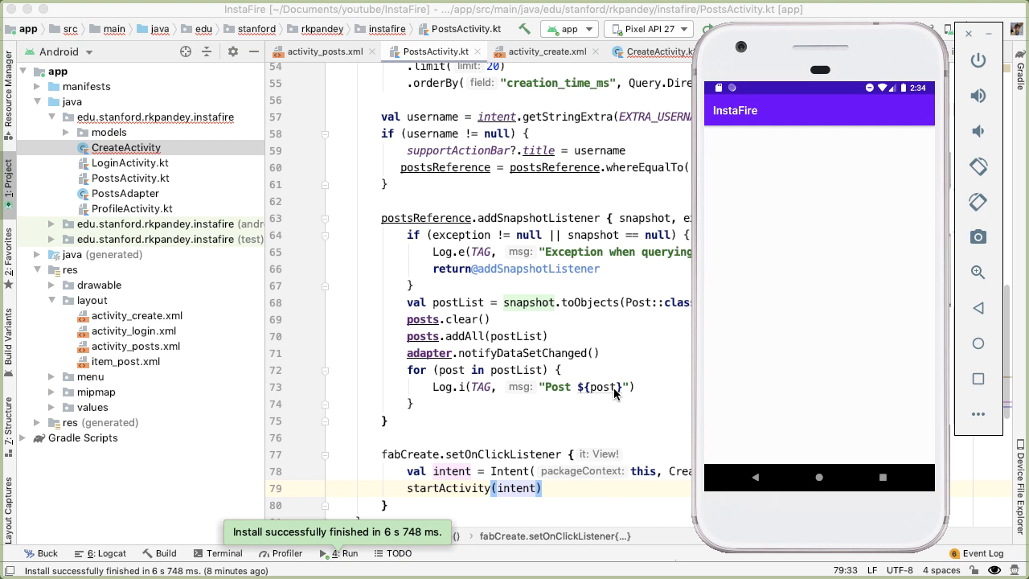
mouse_move(864, 207)
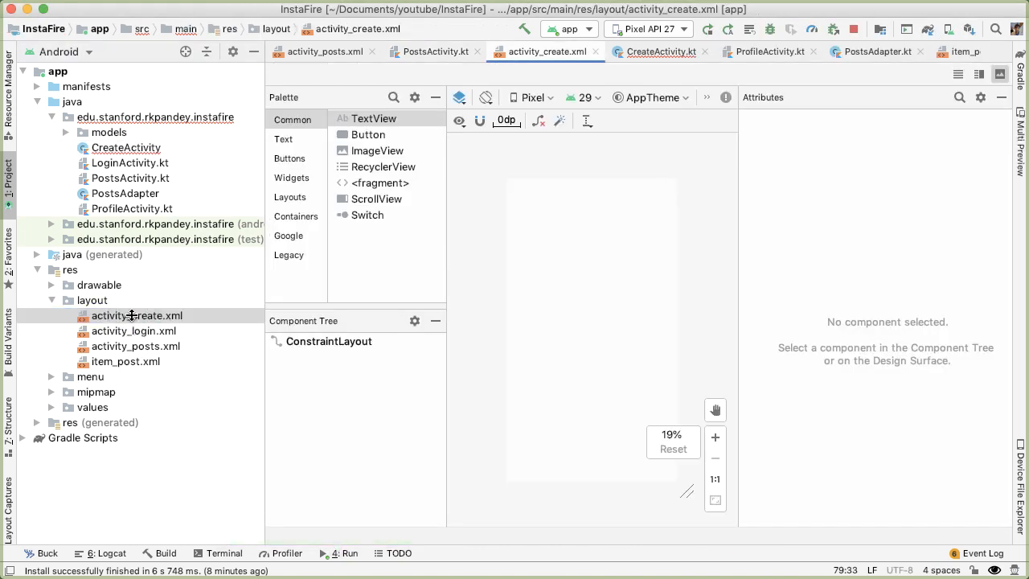
- In the XML, give the root LinearLayout vertical orientation and a 16dp layout_margin
click(957, 74)
text(<LinearLayout)
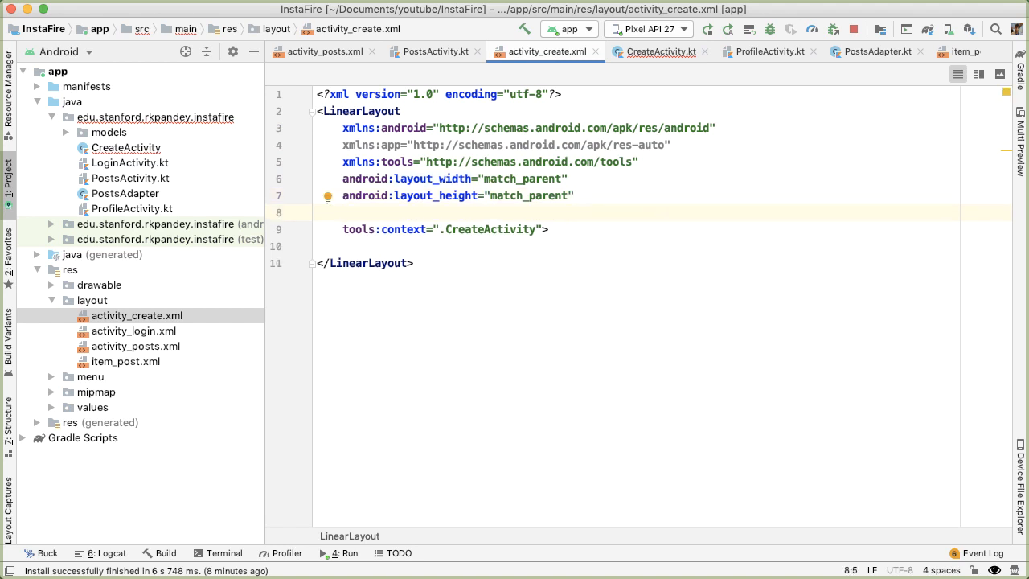
text(android:orientation="vertical")
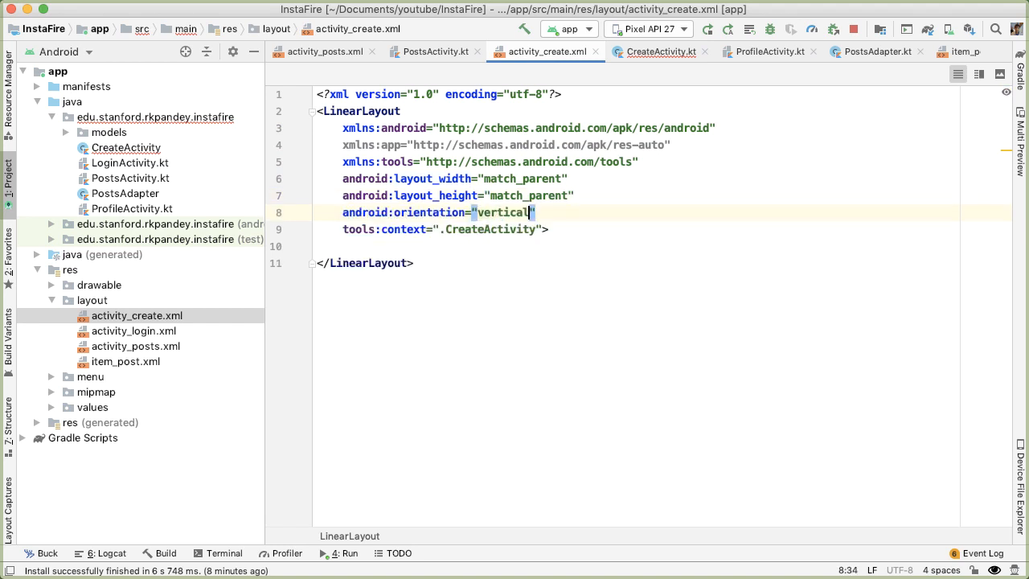
text(android:layout_margin=")
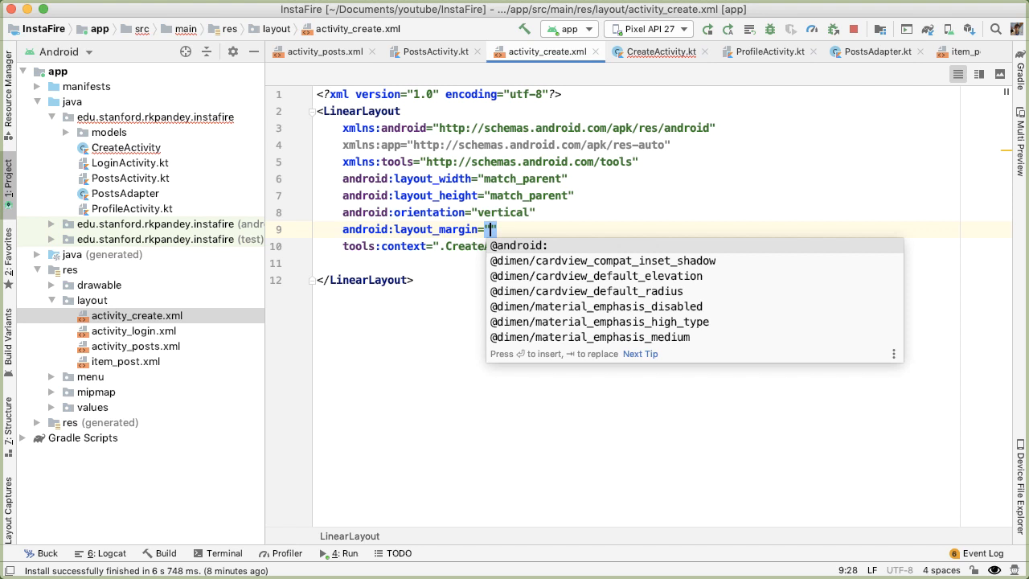
text(16dp)
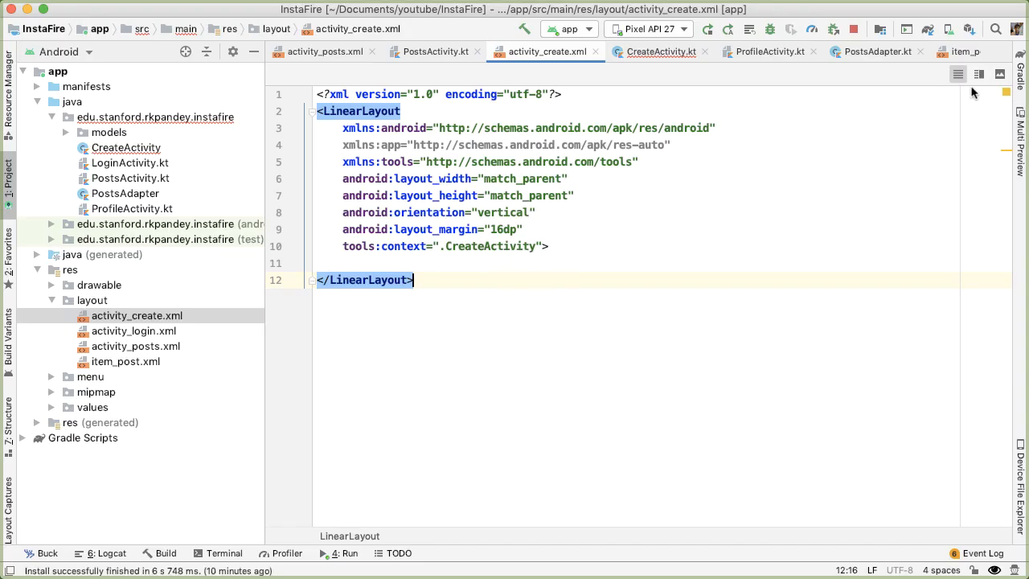
- Add the Choose Image button, an ImageView preview and a Description text field
click(999, 74)
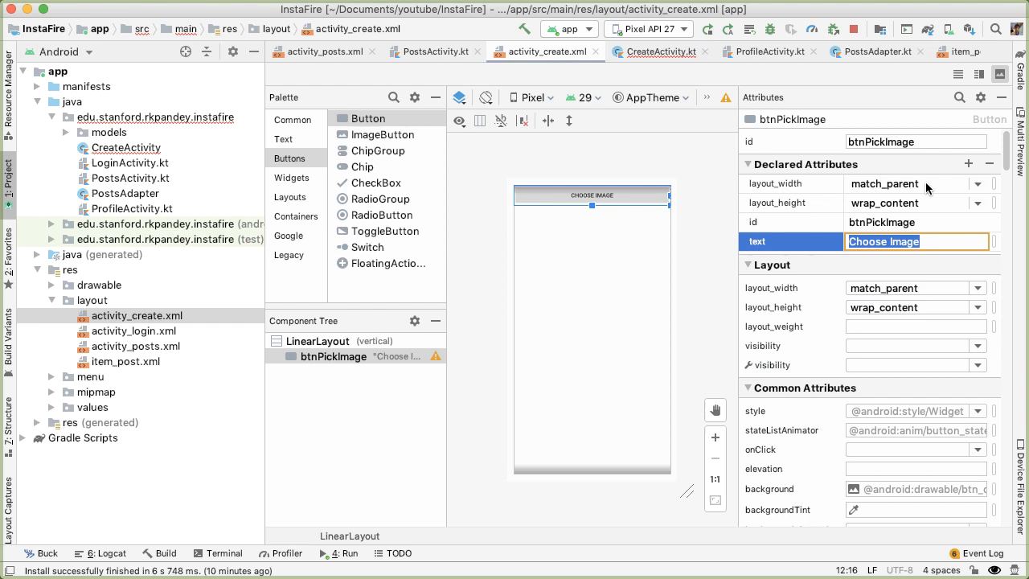
click(958, 97)
text(gra)
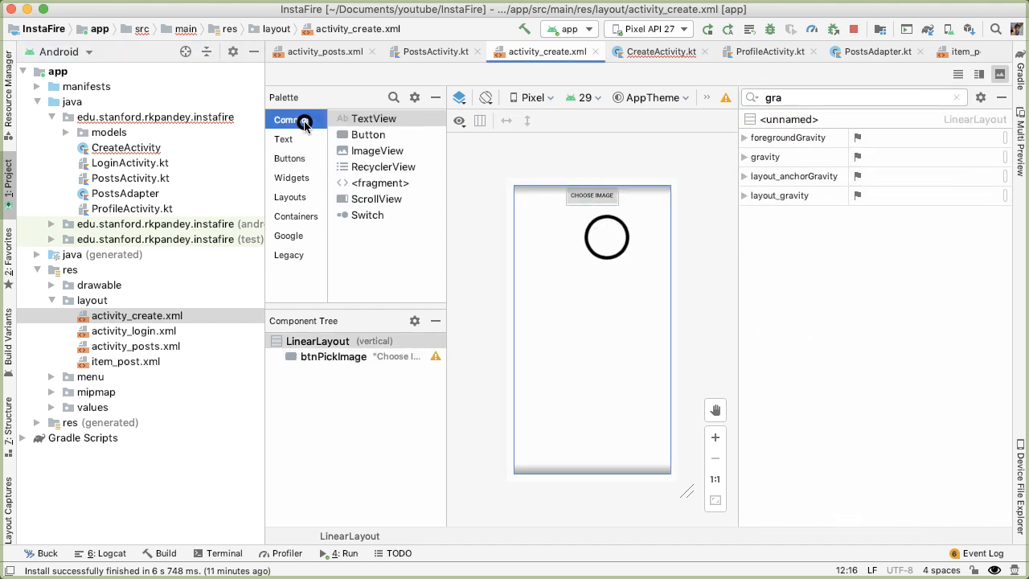
drag(378, 150, 592, 233)
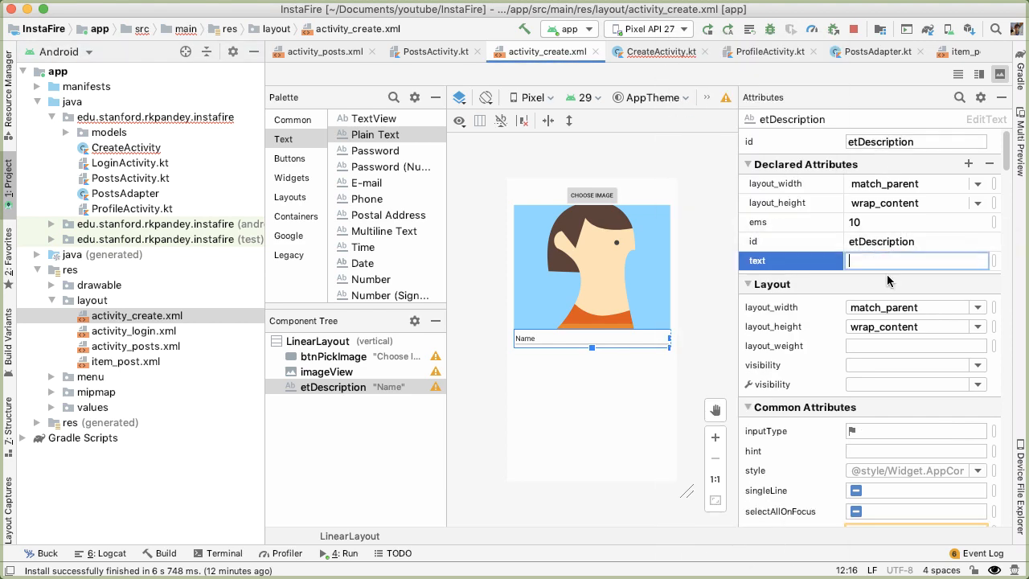
text(Description)
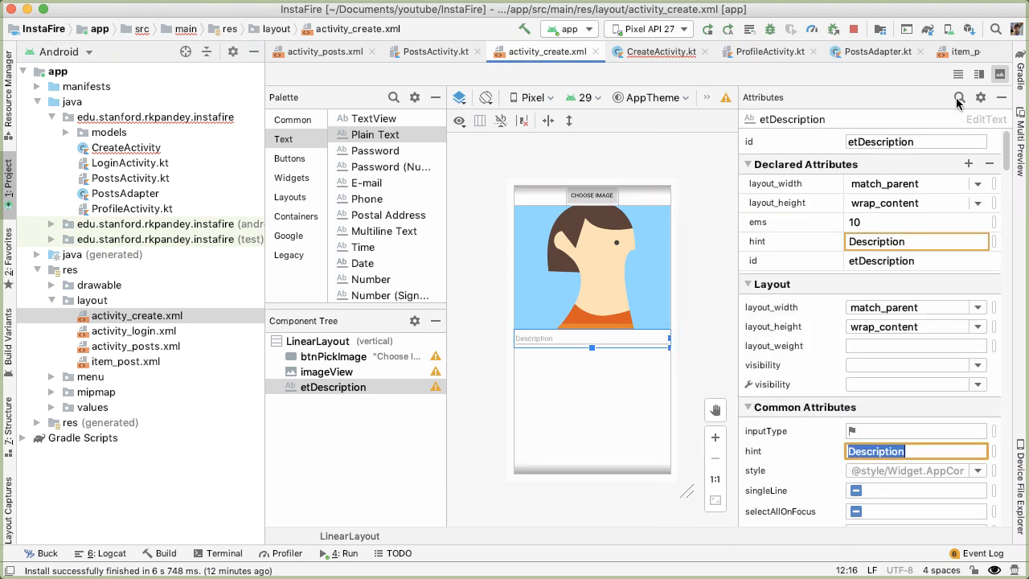
click(958, 96)
text(btnSubmit)
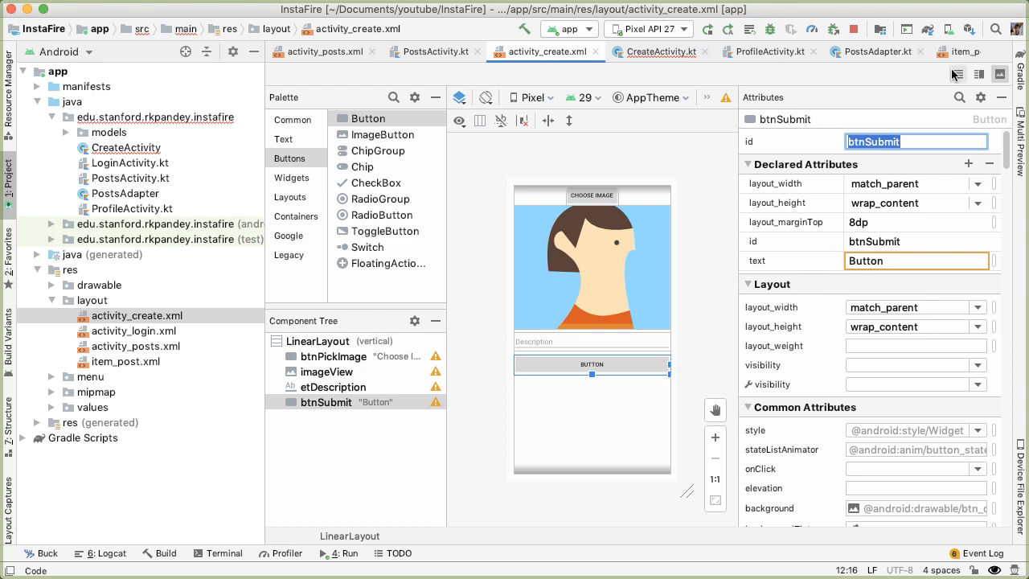
click(958, 73)
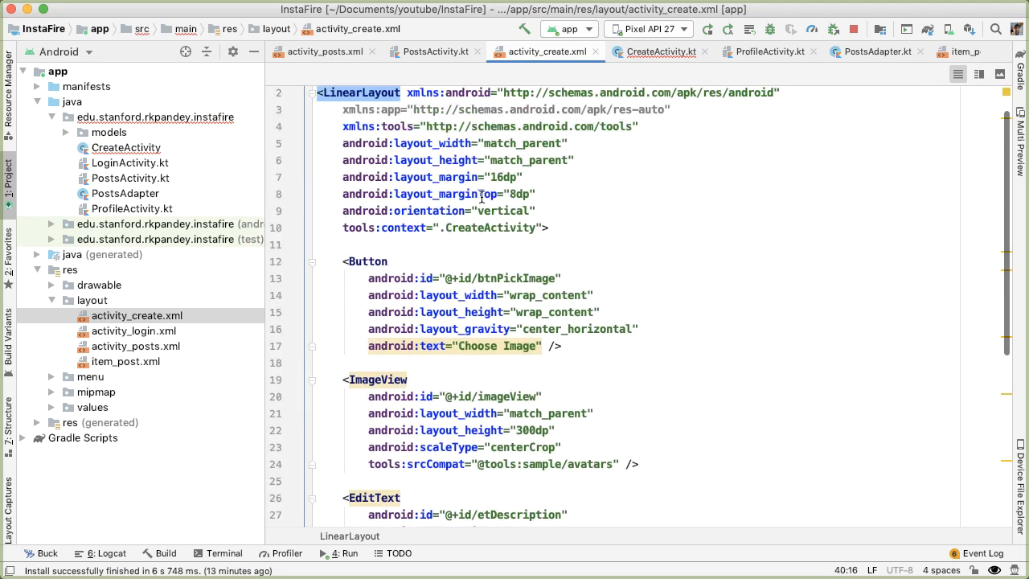
- Review btnPickImage's id, horizontal centering and wrap_content width in the XML
double_click(517, 296)
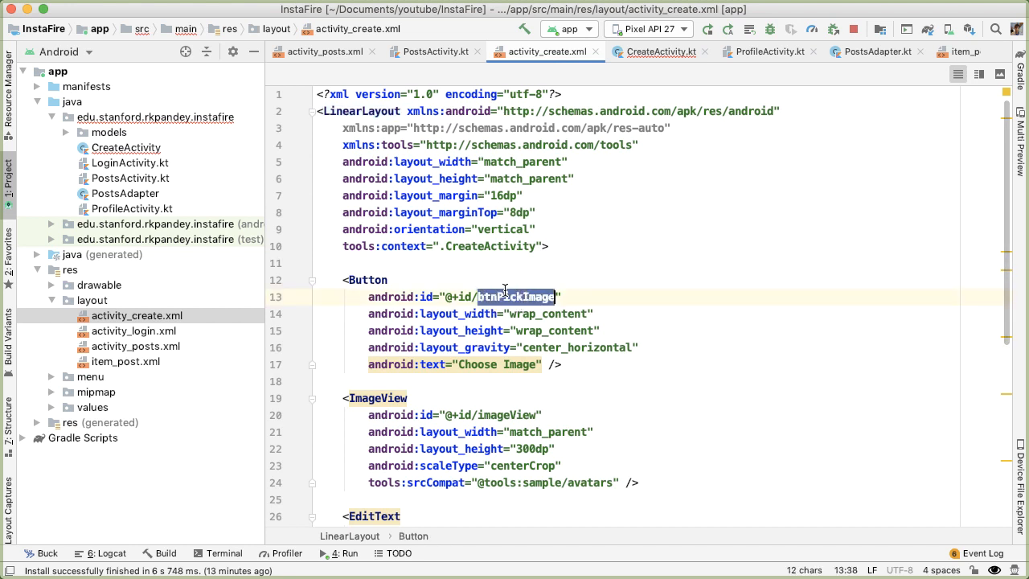
click(554, 347)
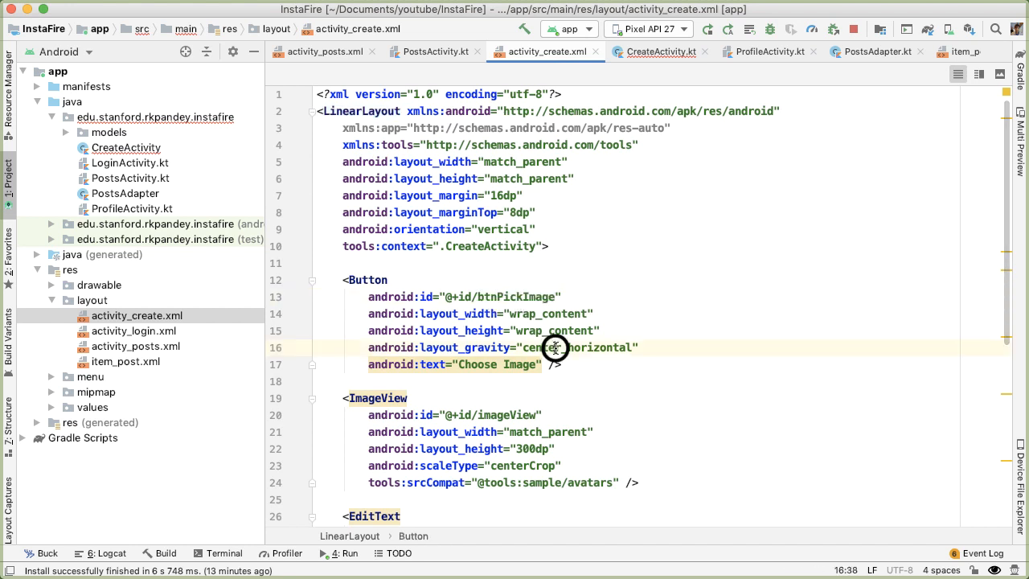
double_click(576, 347)
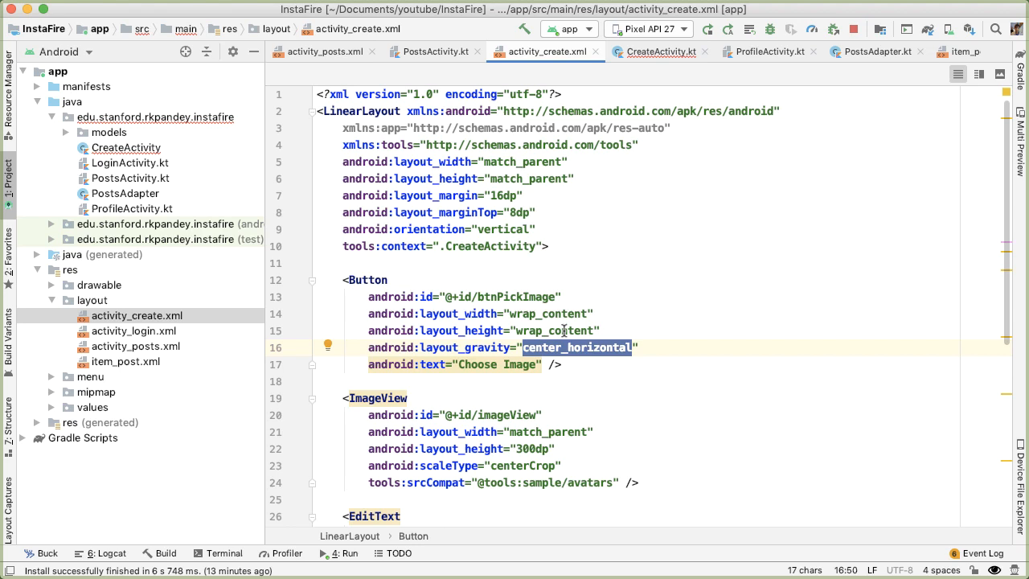
double_click(549, 314)
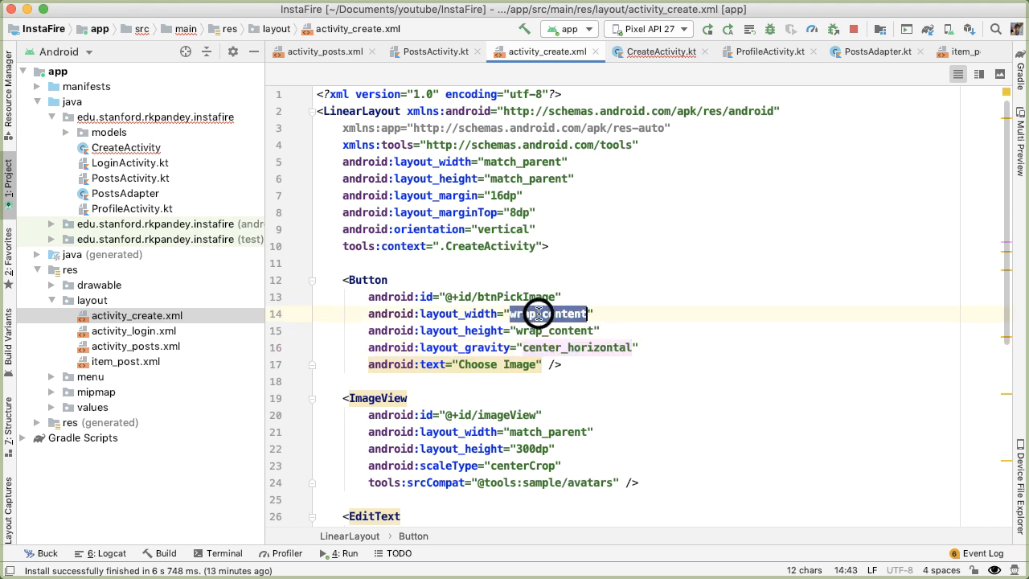
scroll(down, 3)
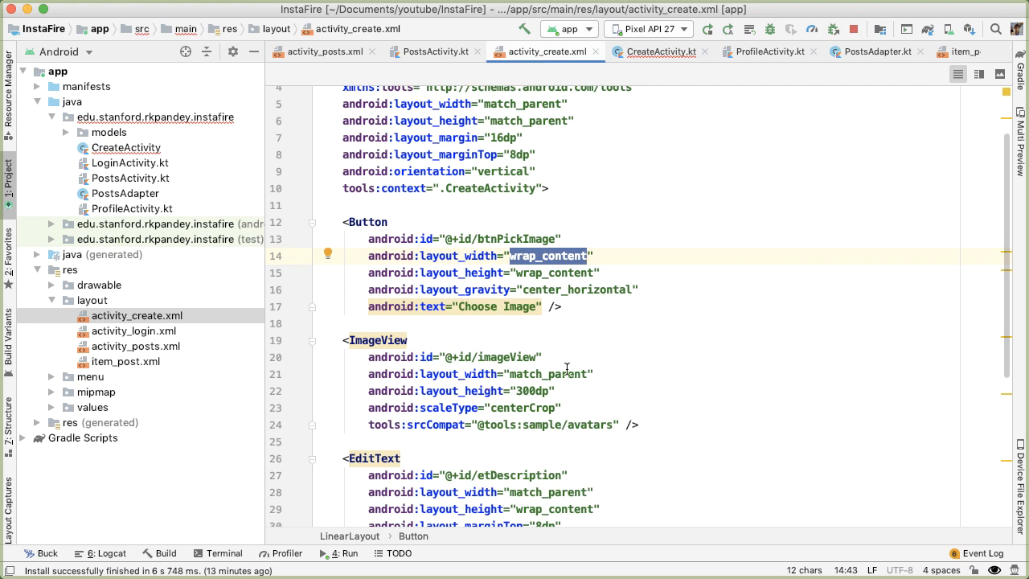
scroll(down, 3)
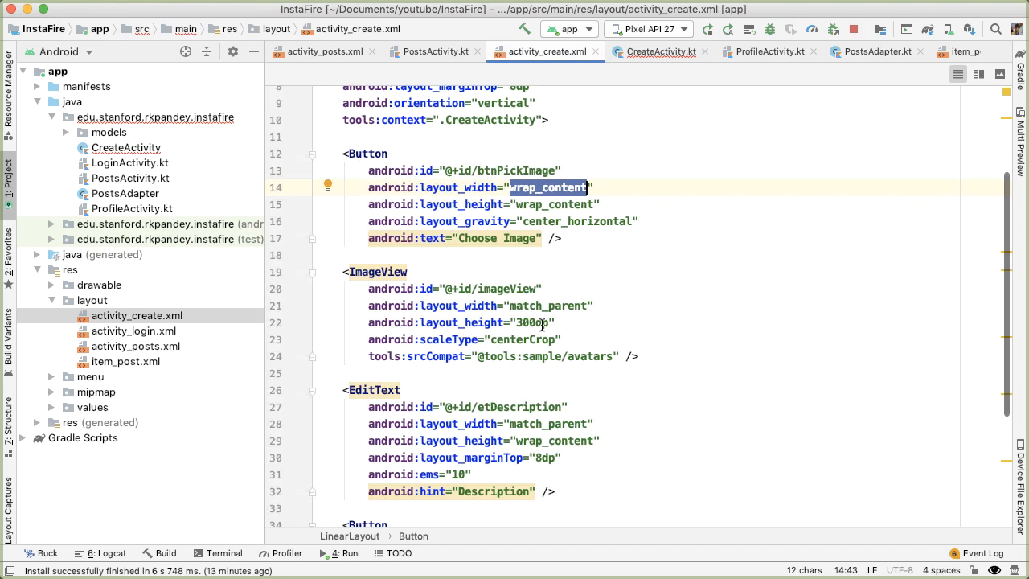
scroll(down, 3)
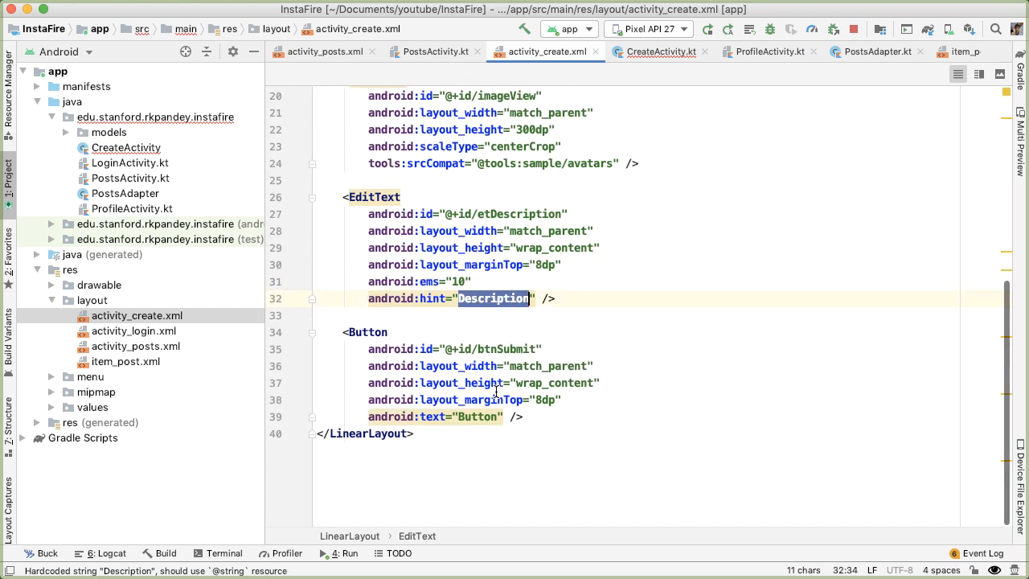
- Change btnSubmit's android:text from Button to Submit
double_click(476, 416)
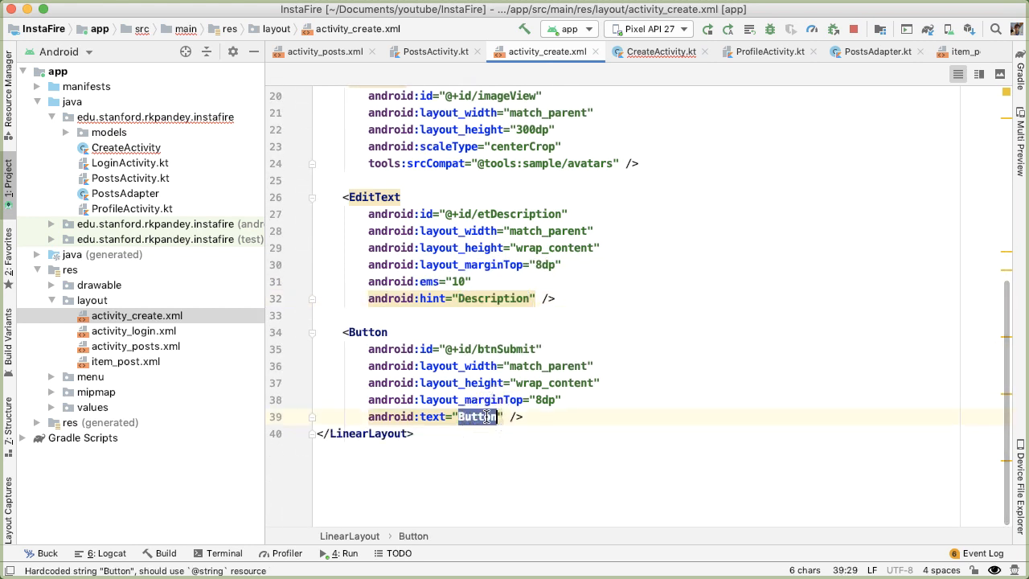
text(S)
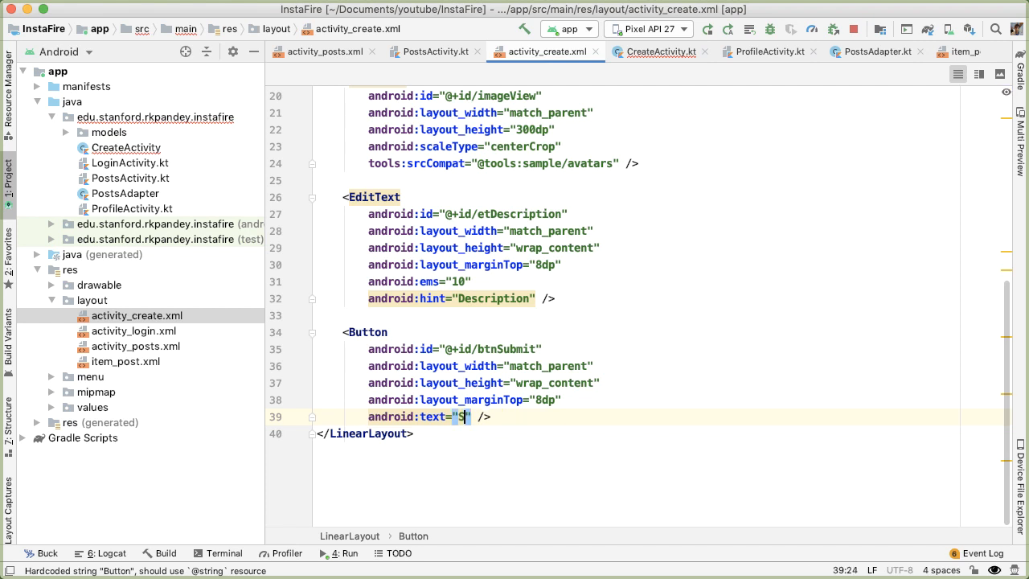
text(ubmit)
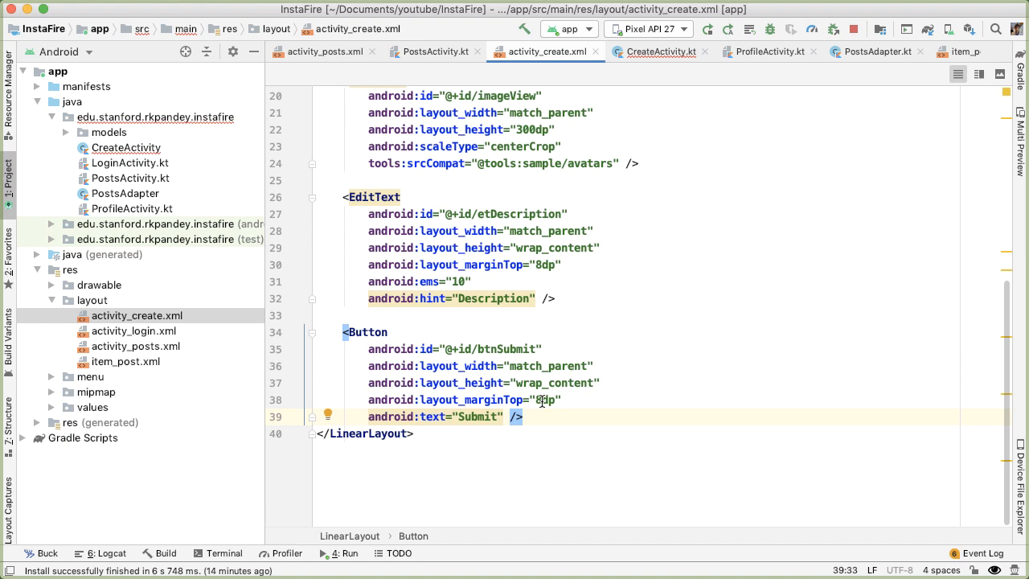
double_click(505, 349)
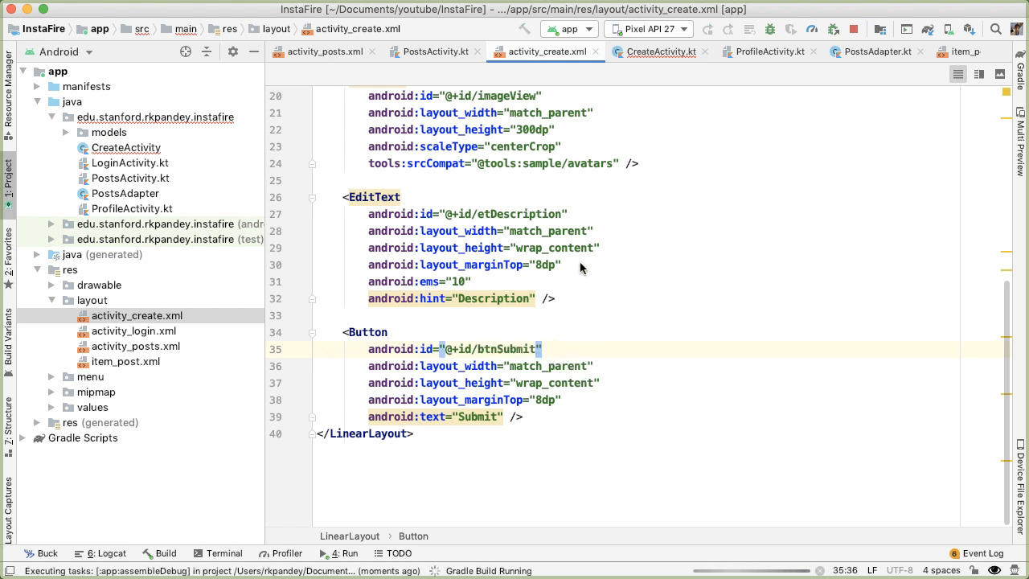
- Run InstaFire on the emulator and tap the + button to open the create screen
scroll(up, 3)
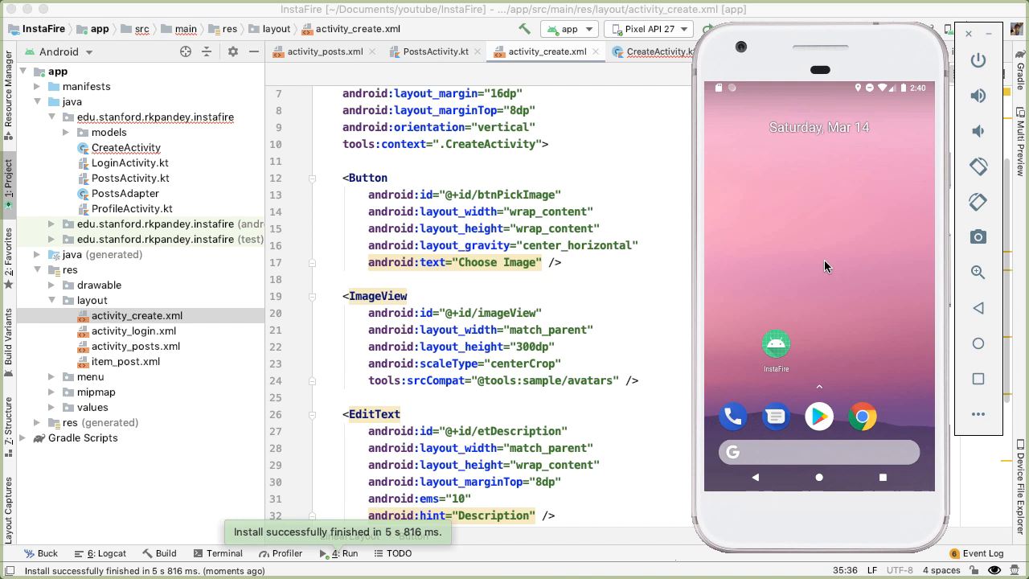
click(774, 344)
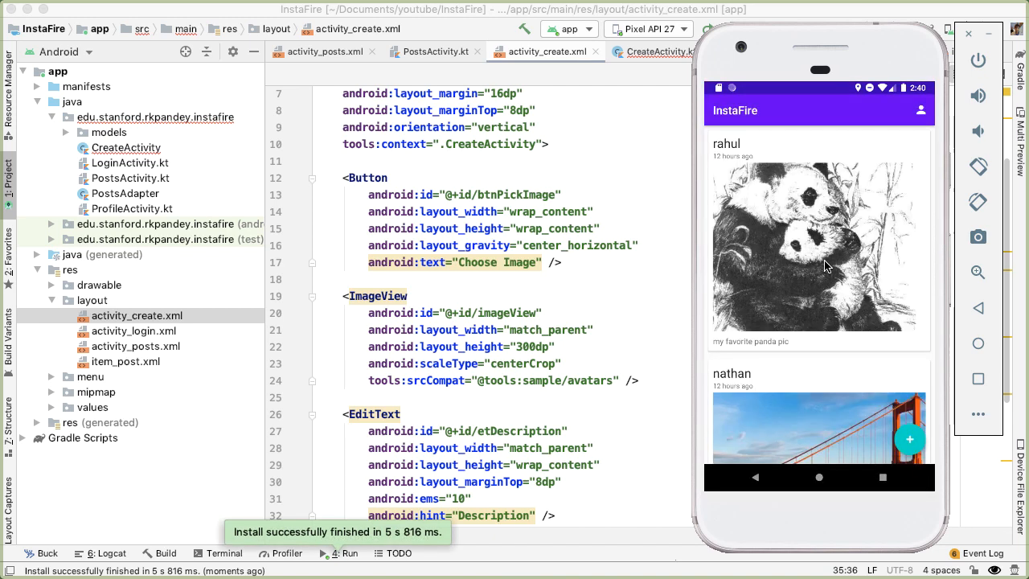
click(909, 438)
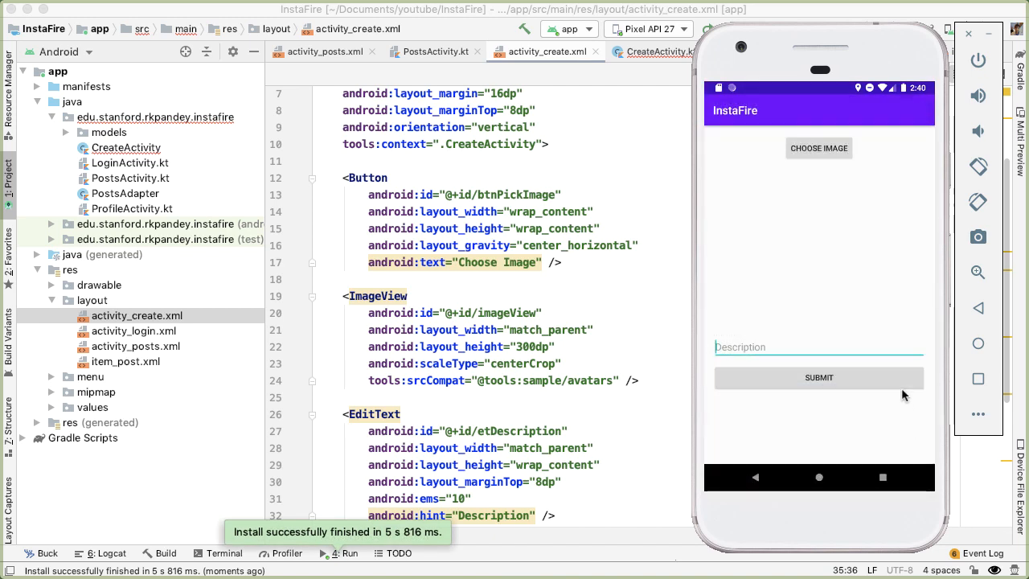
mouse_move(865, 178)
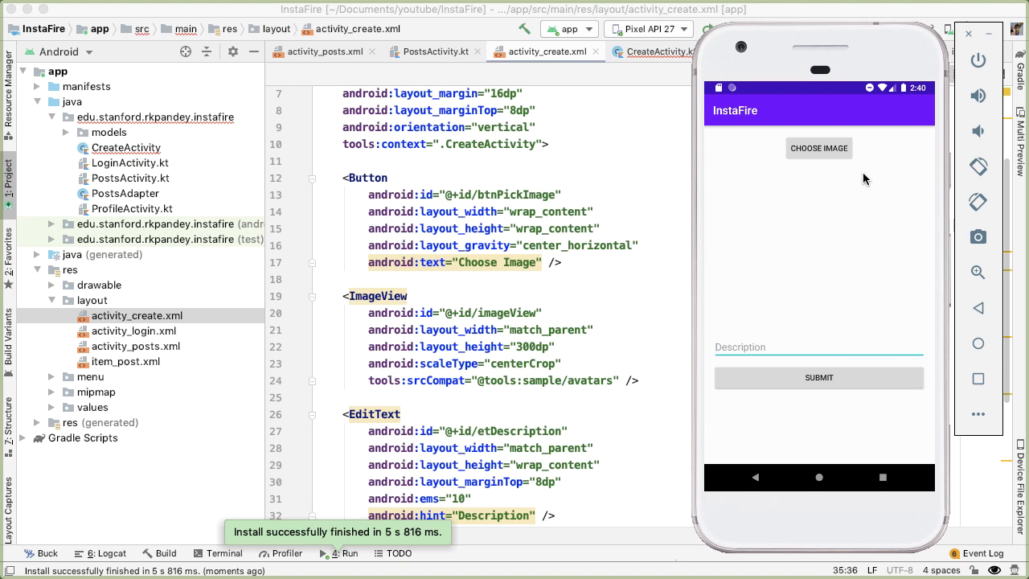
mouse_move(824, 131)
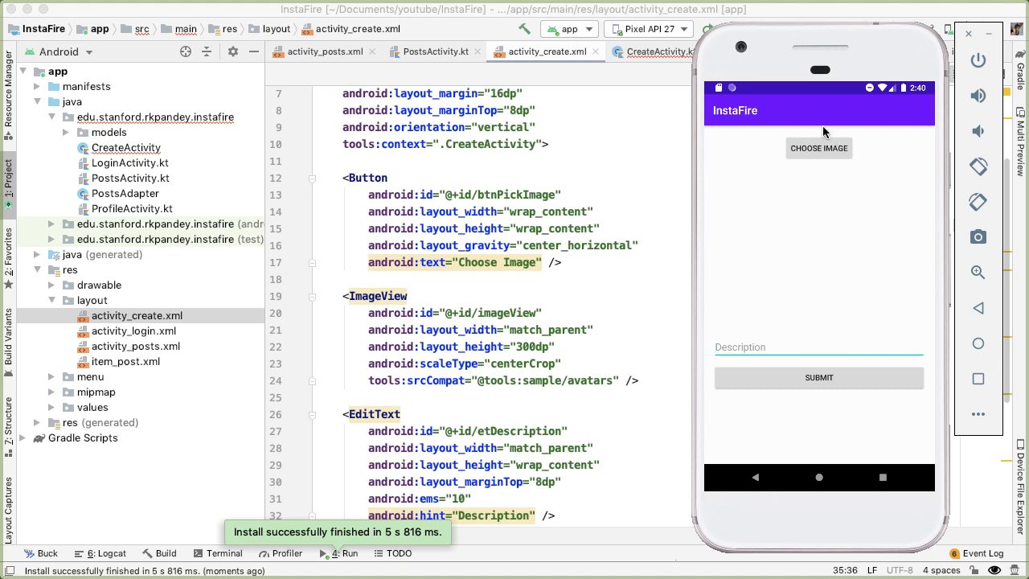